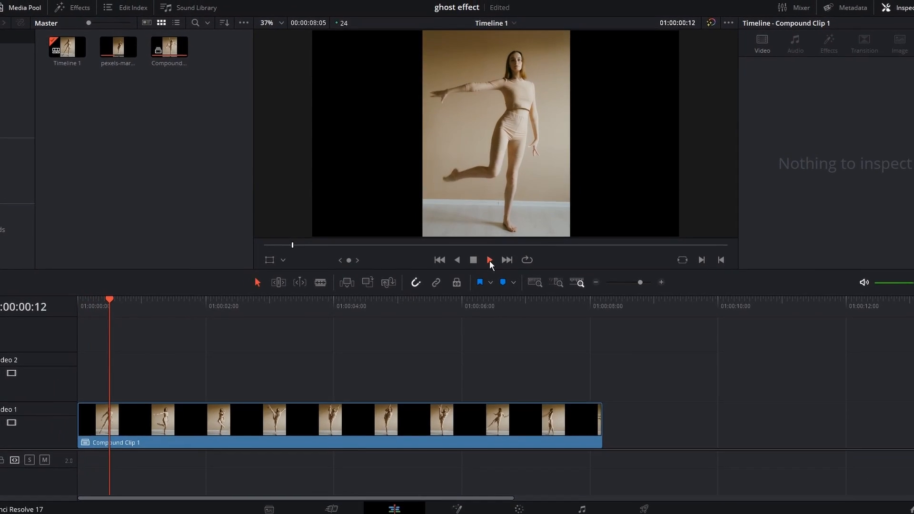
Play back the dancer clip briefly and stop to review it.
{"action": "left_click", "coordinate": [487, 260]}
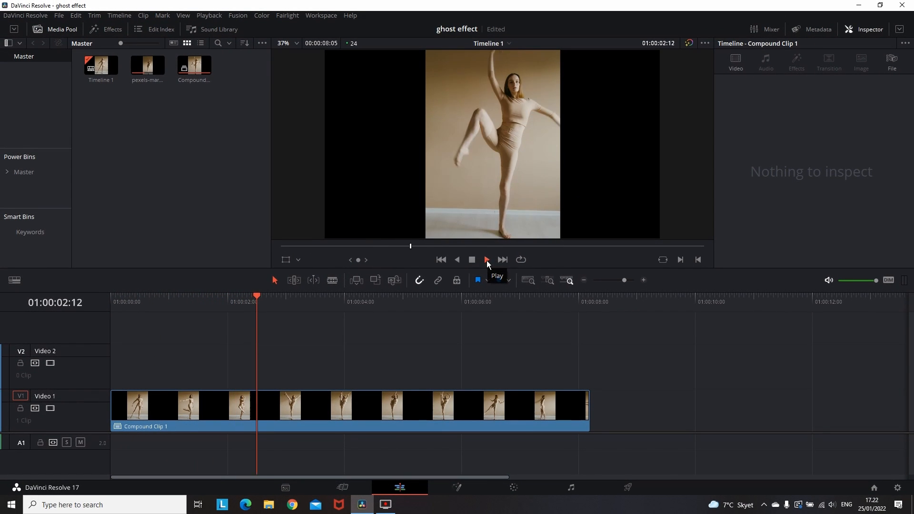
{"action": "left_click", "coordinate": [487, 259]}
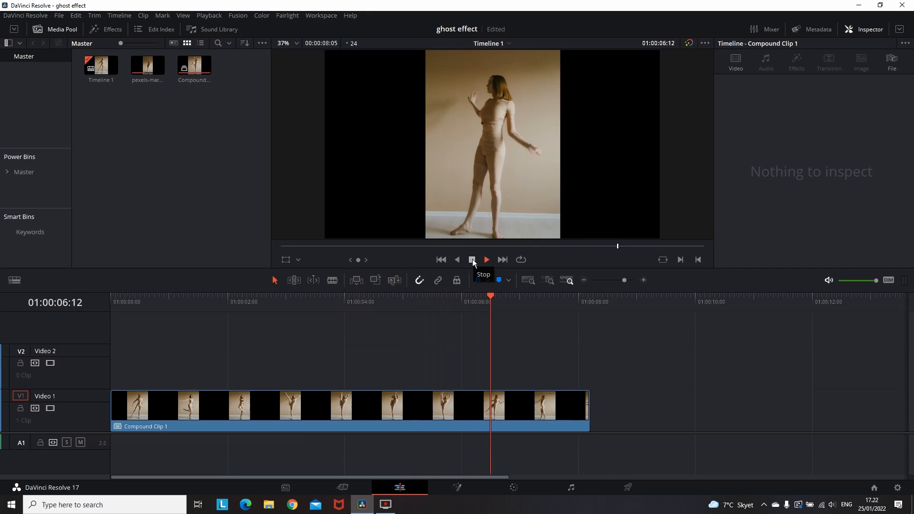
{"action": "left_click", "coordinate": [472, 259]}
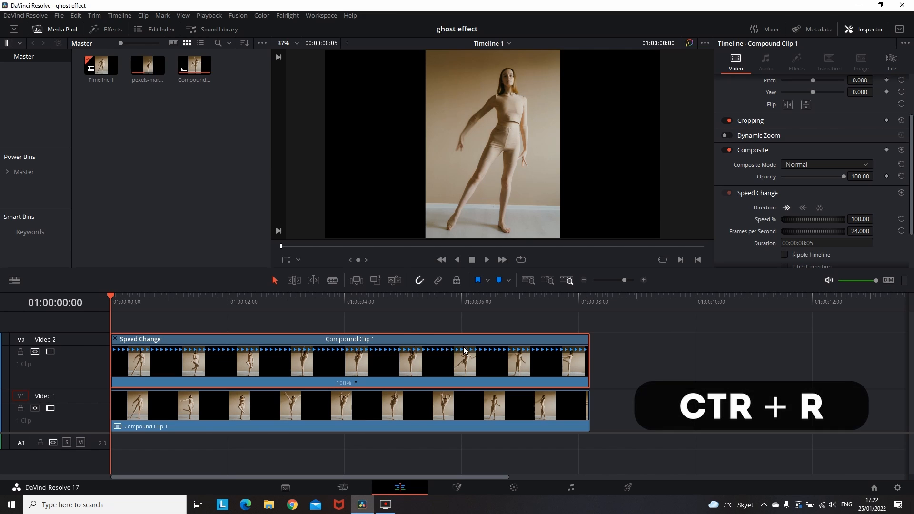
{"action": "mouse_move", "coordinate": [363, 386]}
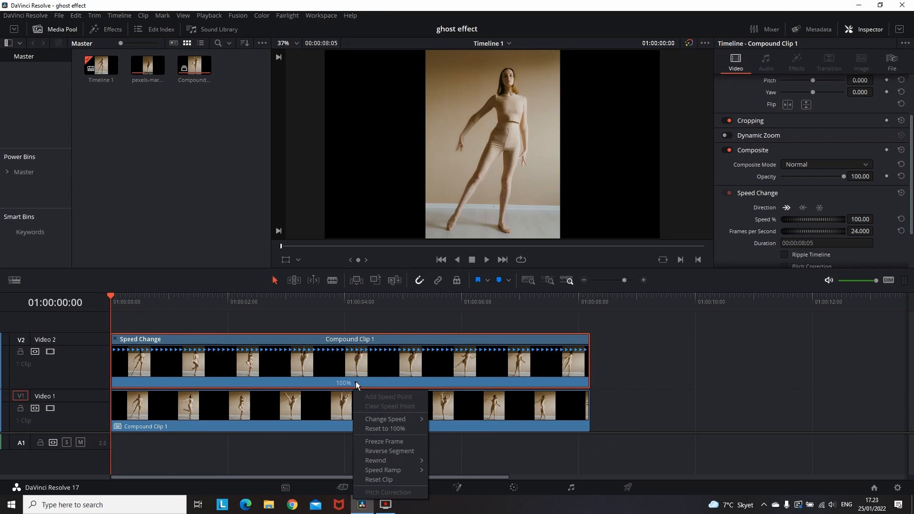
Slow the copied clip on Video 2 down slightly with the retime controls (Ctrl+R).
{"action": "left_click", "coordinate": [386, 429]}
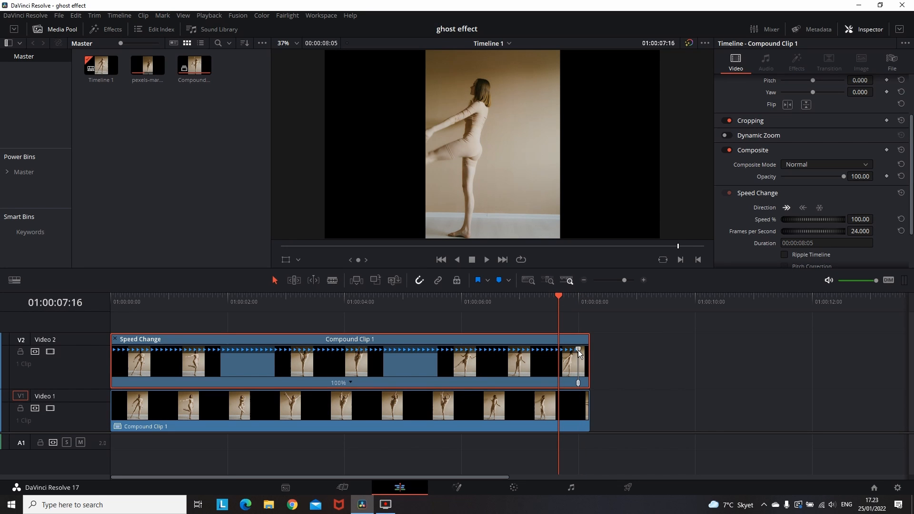
{"action": "left_click_drag", "start_coordinate": [577, 352], "coordinate": [495, 352]}
{"action": "type", "text": "50"}
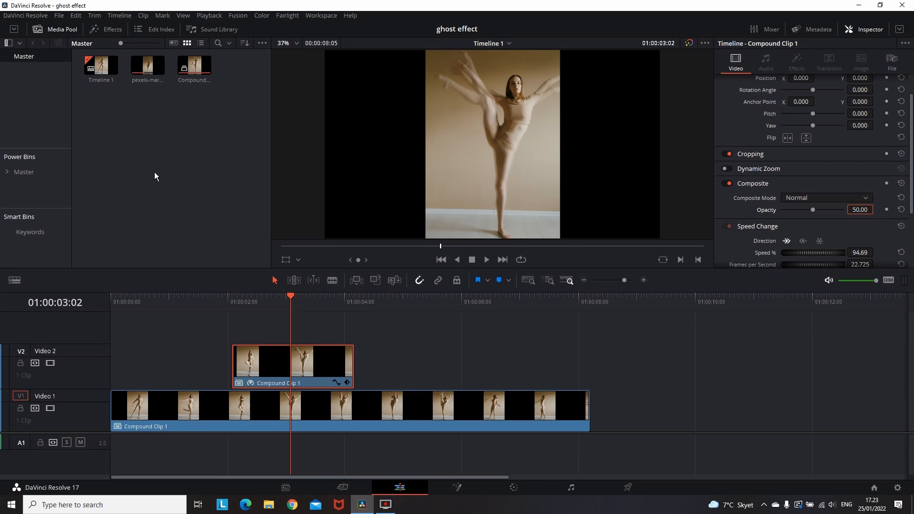
Add a Cross Dissolve from the Video Transitions effects onto the start of the Video 2 clip.
{"action": "left_click", "coordinate": [111, 29]}
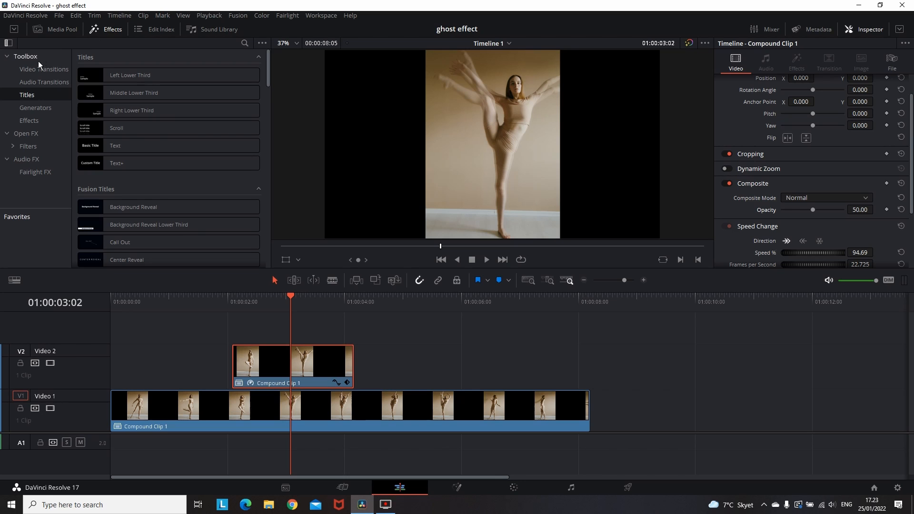
{"action": "left_click", "coordinate": [45, 68]}
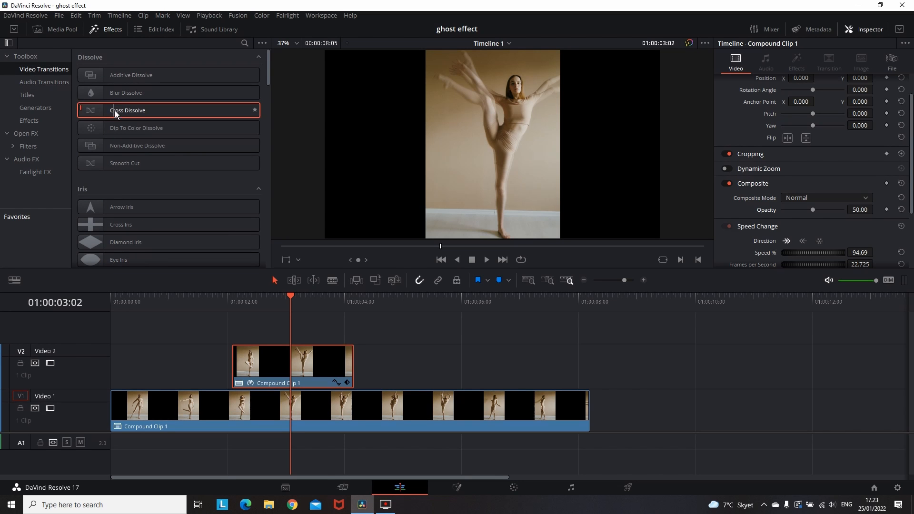
{"action": "left_click_drag", "start_coordinate": [127, 110], "coordinate": [261, 362]}
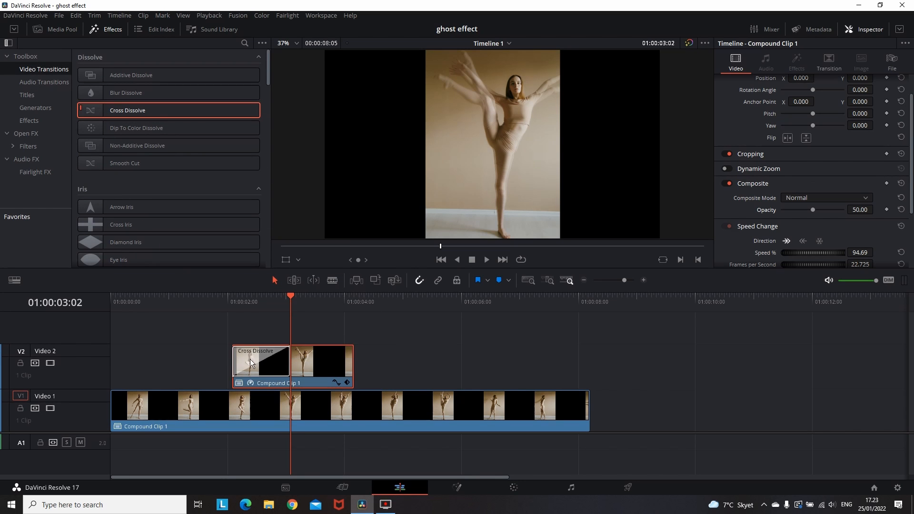
Set the opening cross dissolve's duration to 0.5 seconds (12 frames) in the Inspector.
{"action": "left_click", "coordinate": [261, 362]}
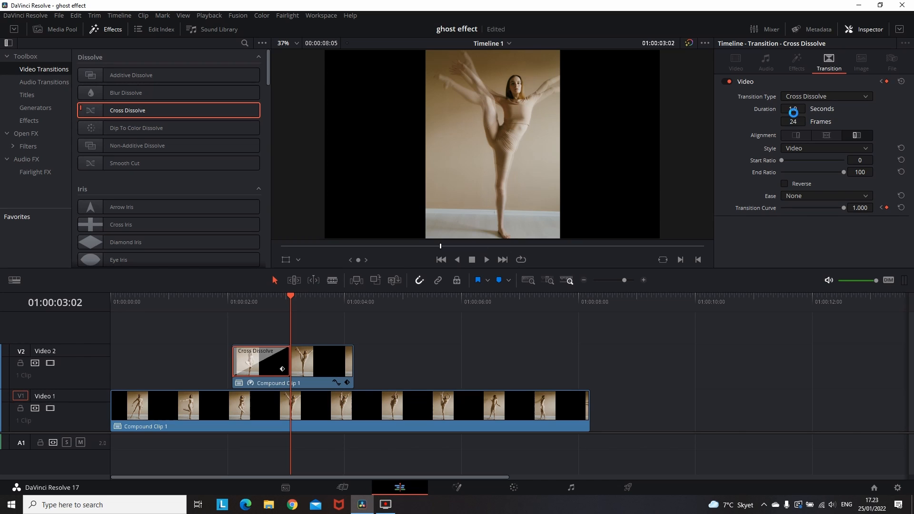
{"action": "left_click", "coordinate": [792, 109]}
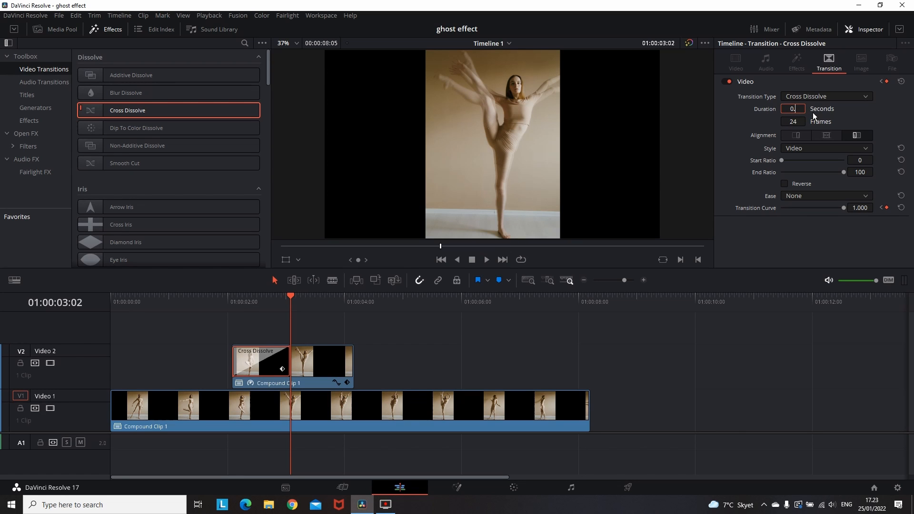
{"action": "type", "text": "0.5"}
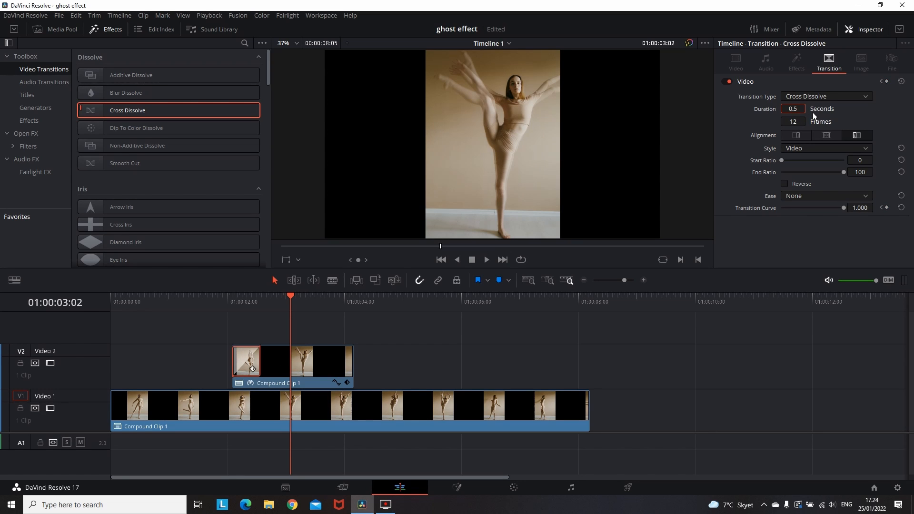